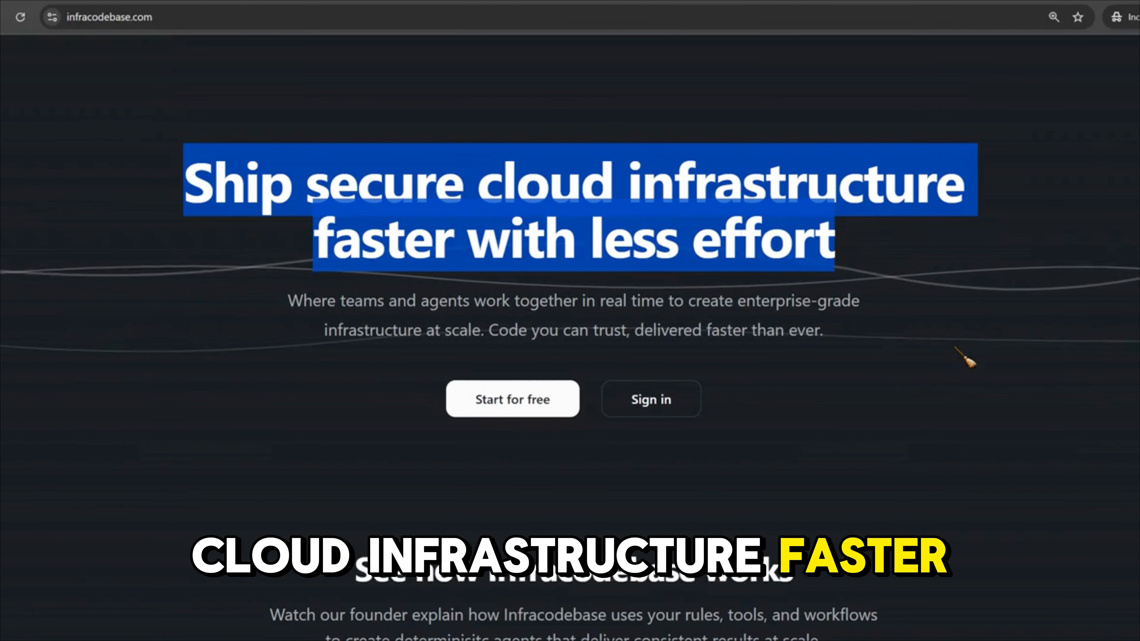
# Scroll across the architecture diagram's data integration, routing and core AI layers.
pyautogui.scroll(-3)
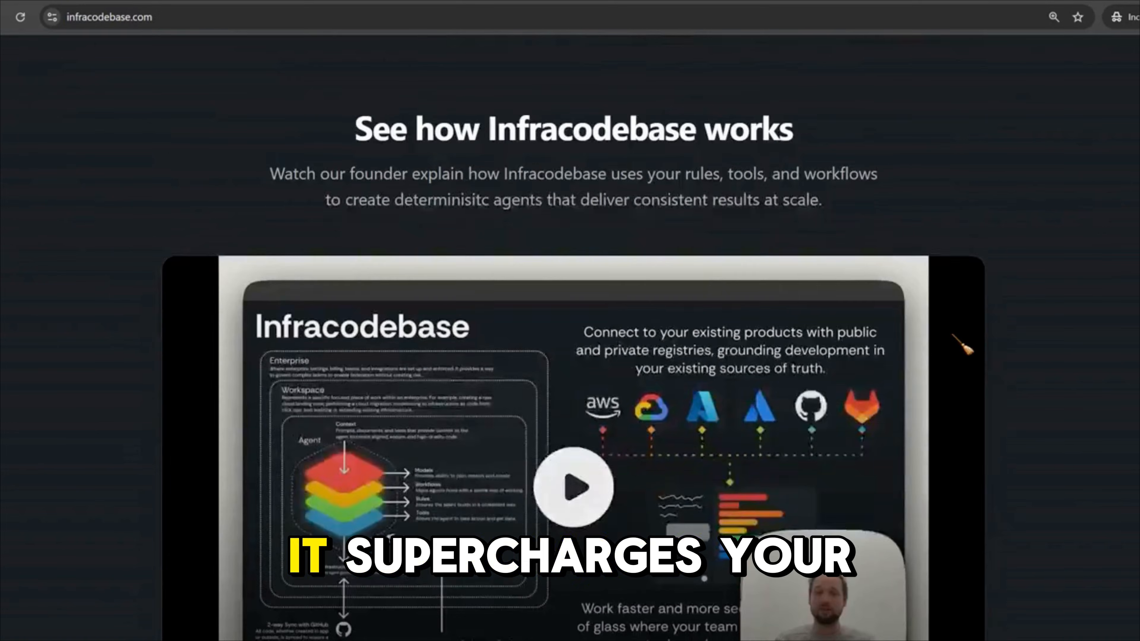
pyautogui.scroll(-3)
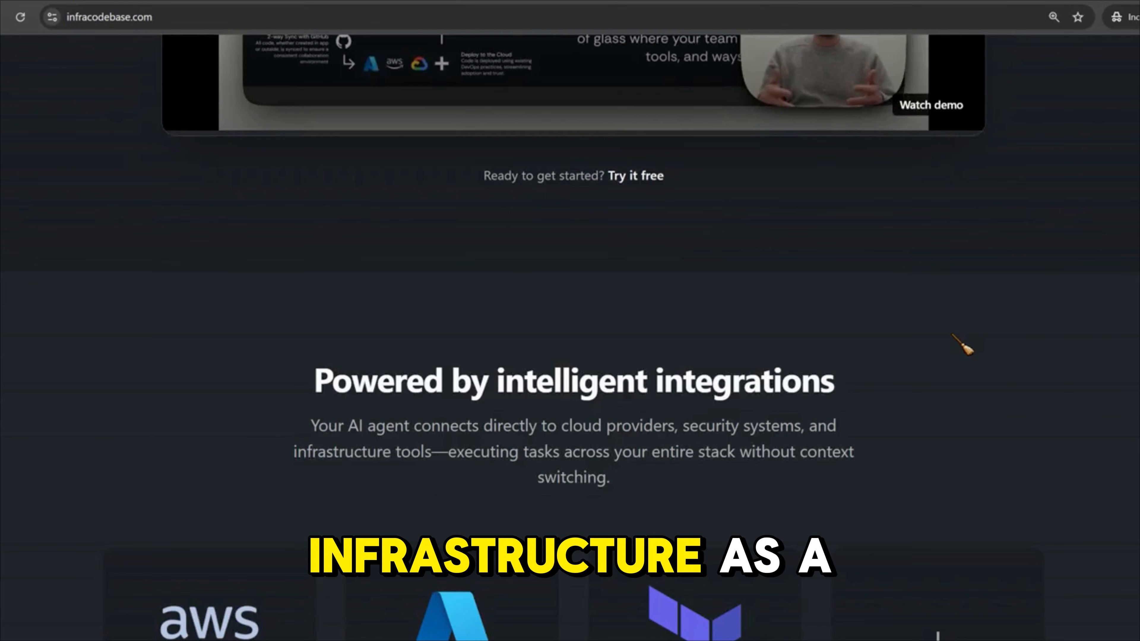
pyautogui.scroll(-3)
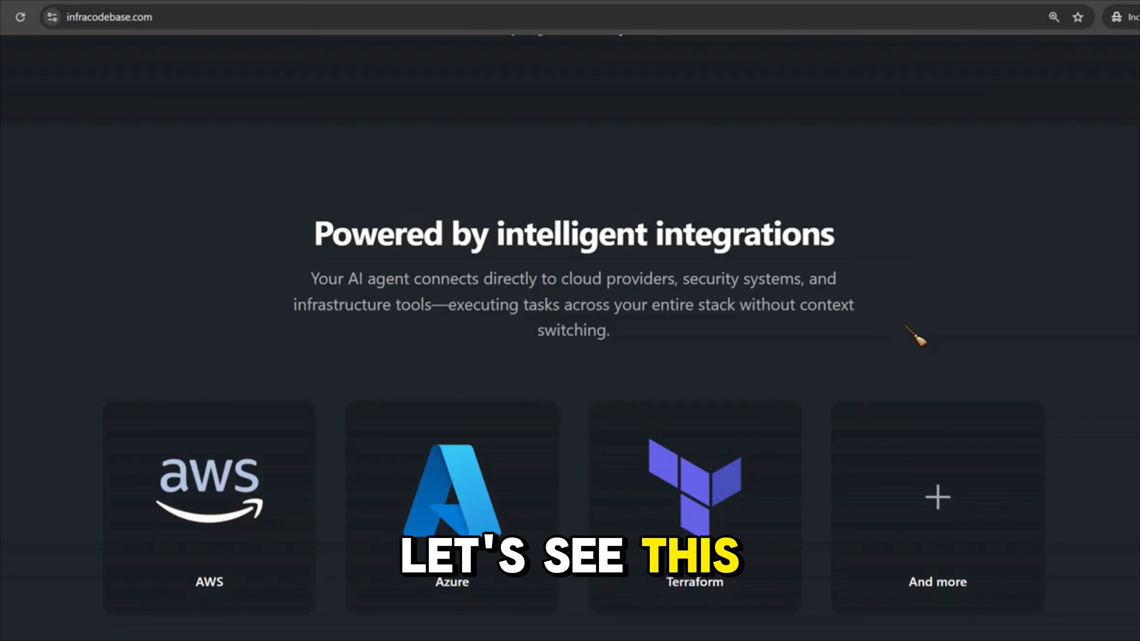
pyautogui.scroll(-3)
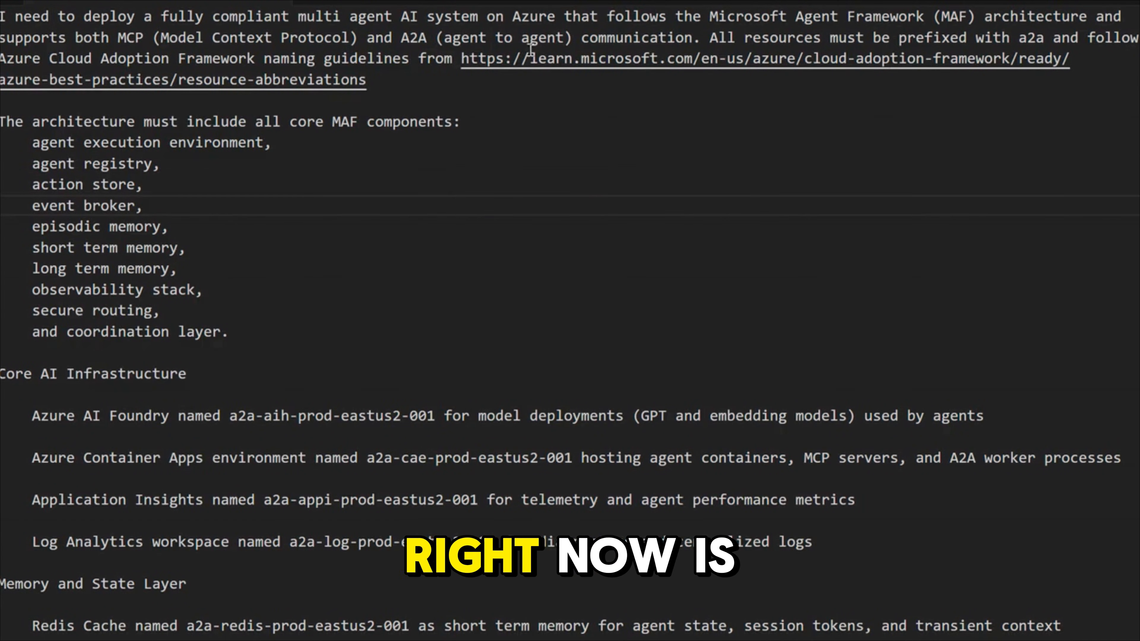
pyautogui.scroll(-3)
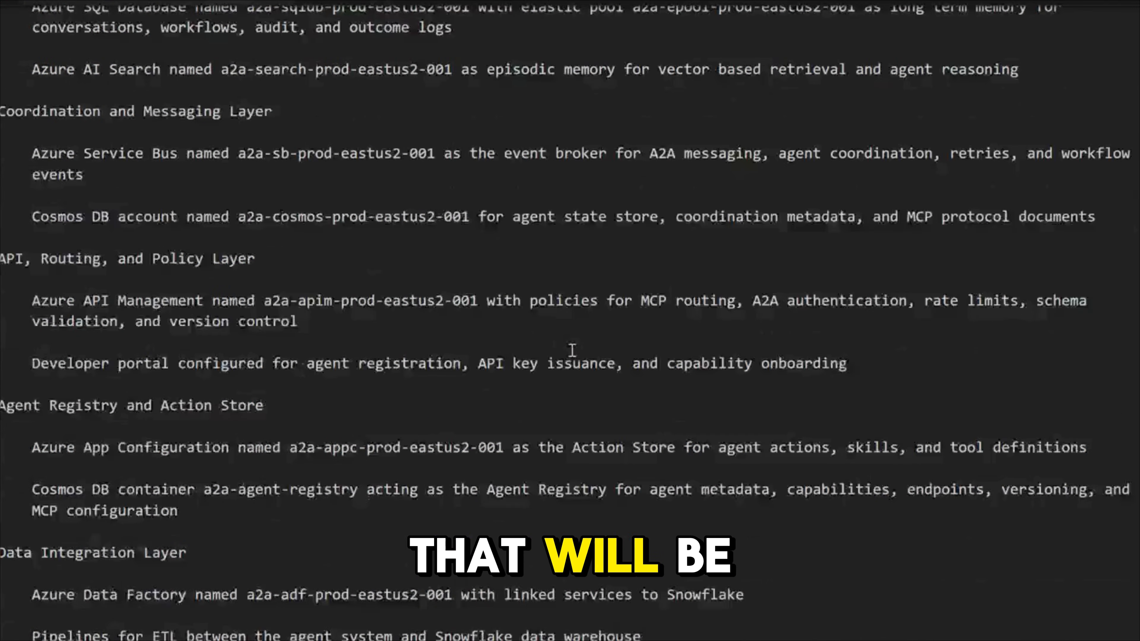
pyautogui.scroll(3)
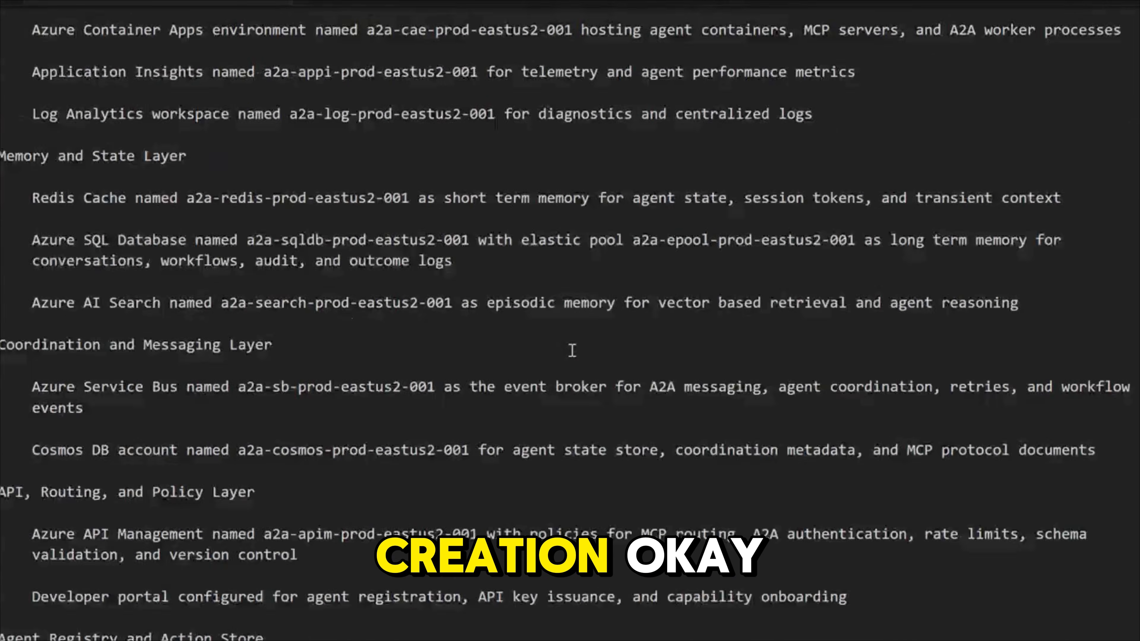
pyautogui.scroll(3)
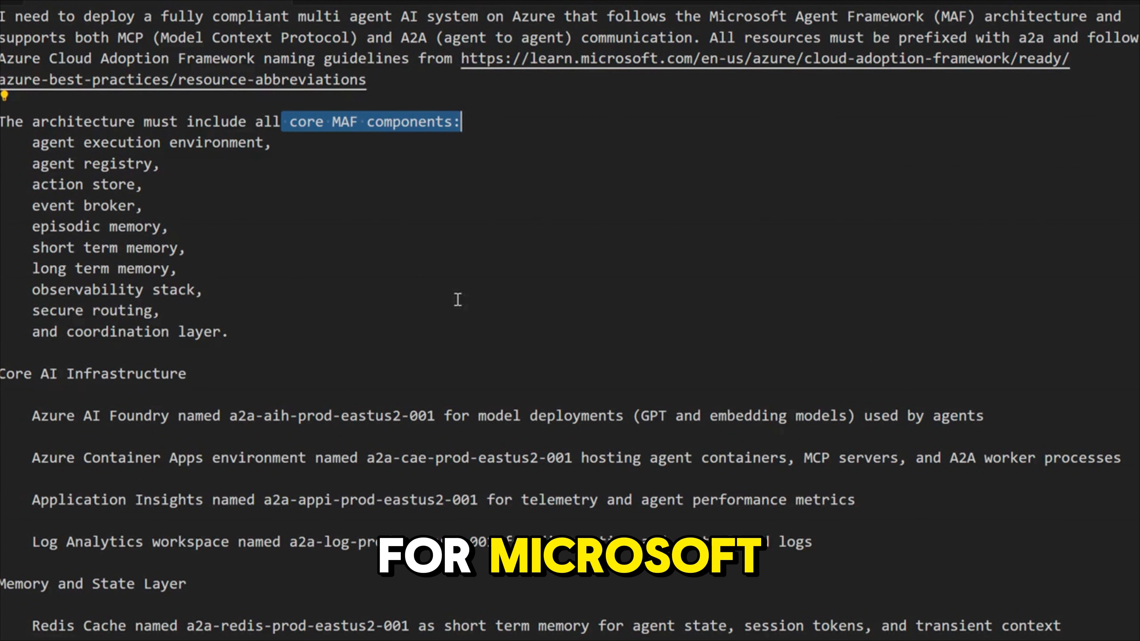
pyautogui.scroll(-3)
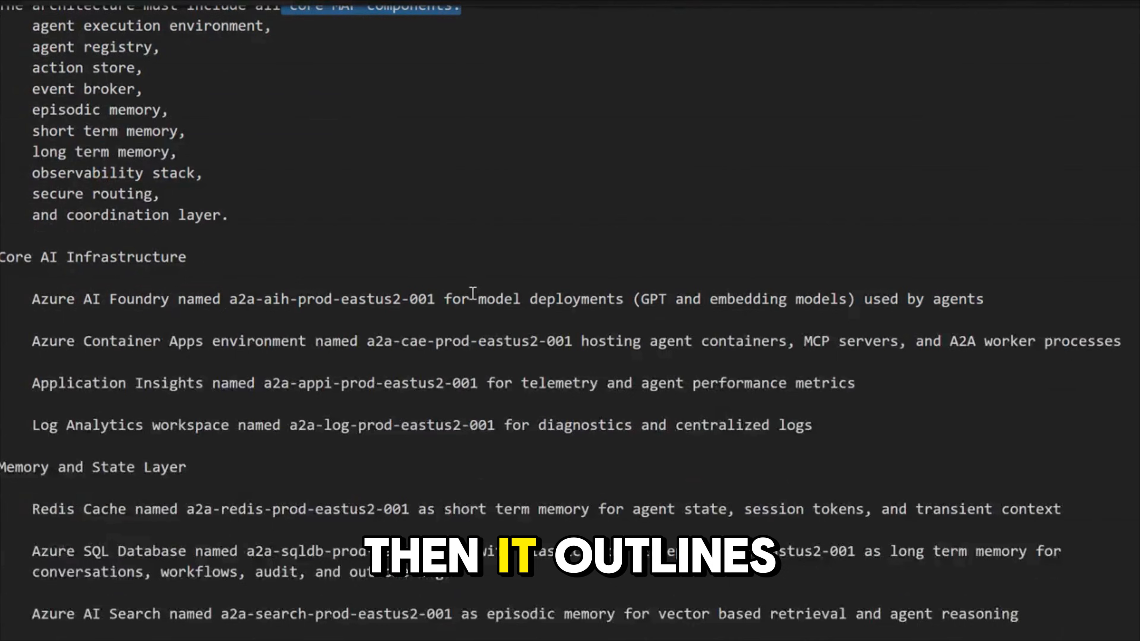
pyautogui.scroll(-3)
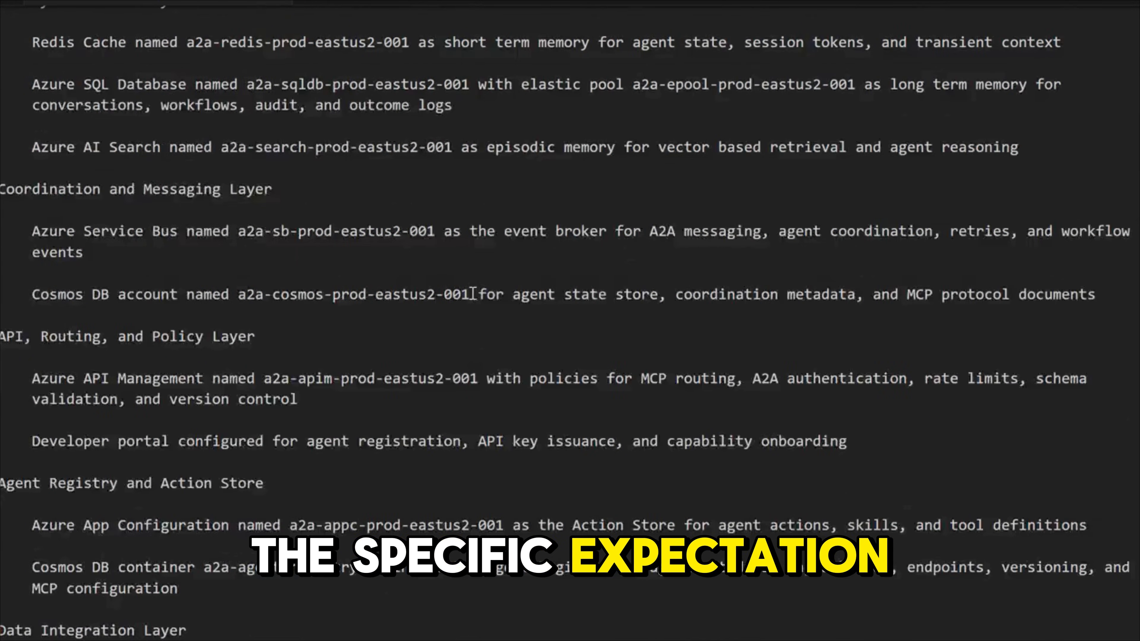
pyautogui.scroll(-3)
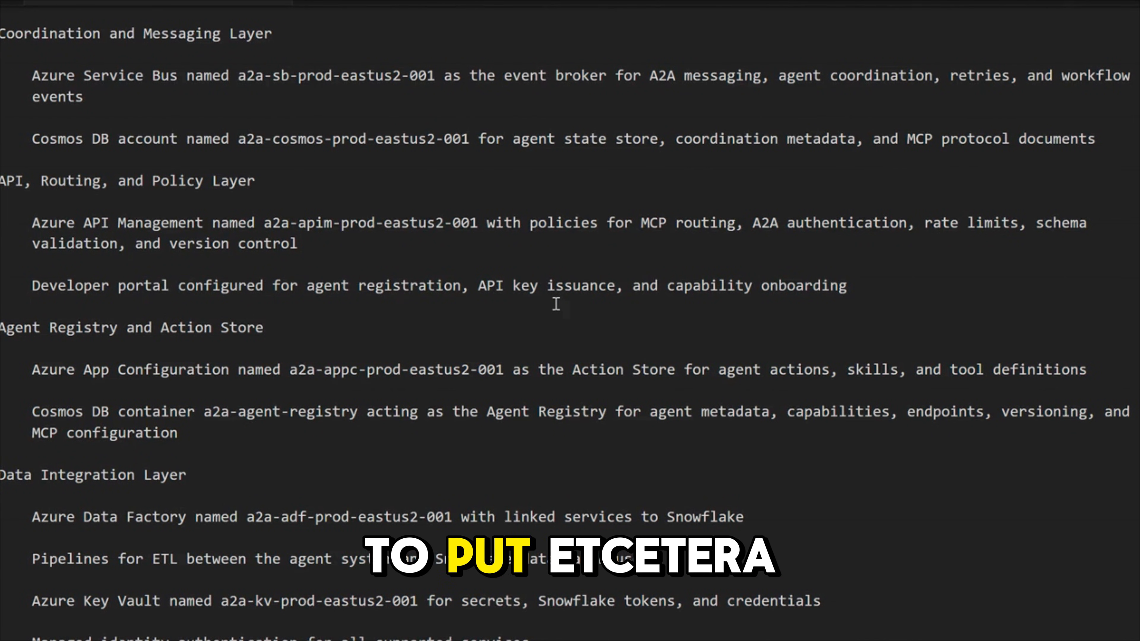
pyautogui.scroll(3)
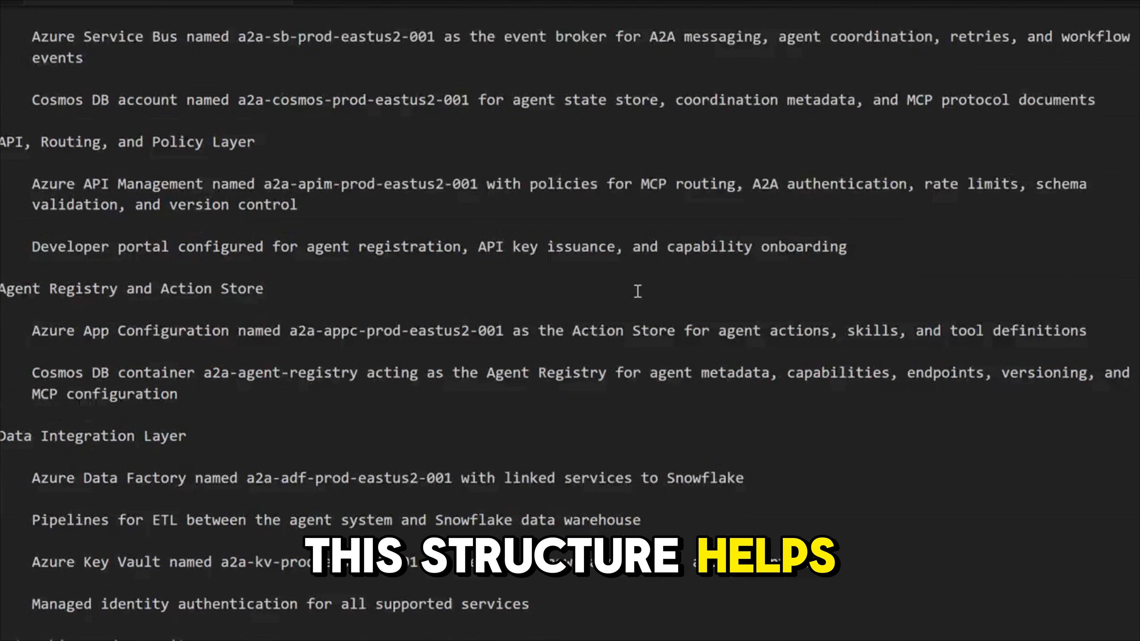
pyautogui.scroll(-3)
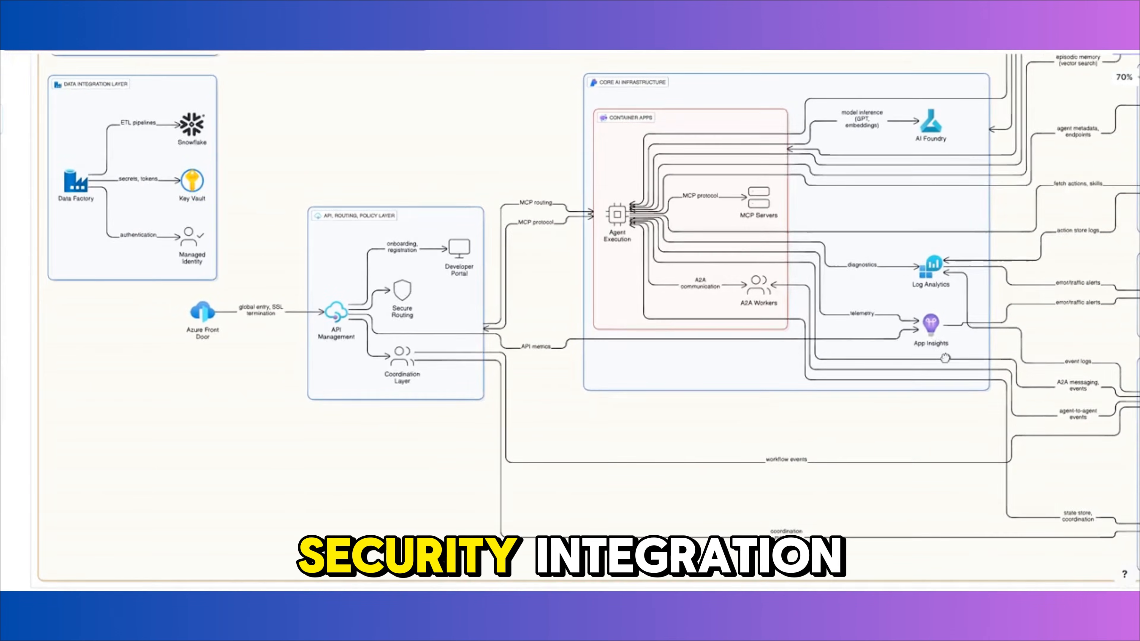
pyautogui.scroll(-3)
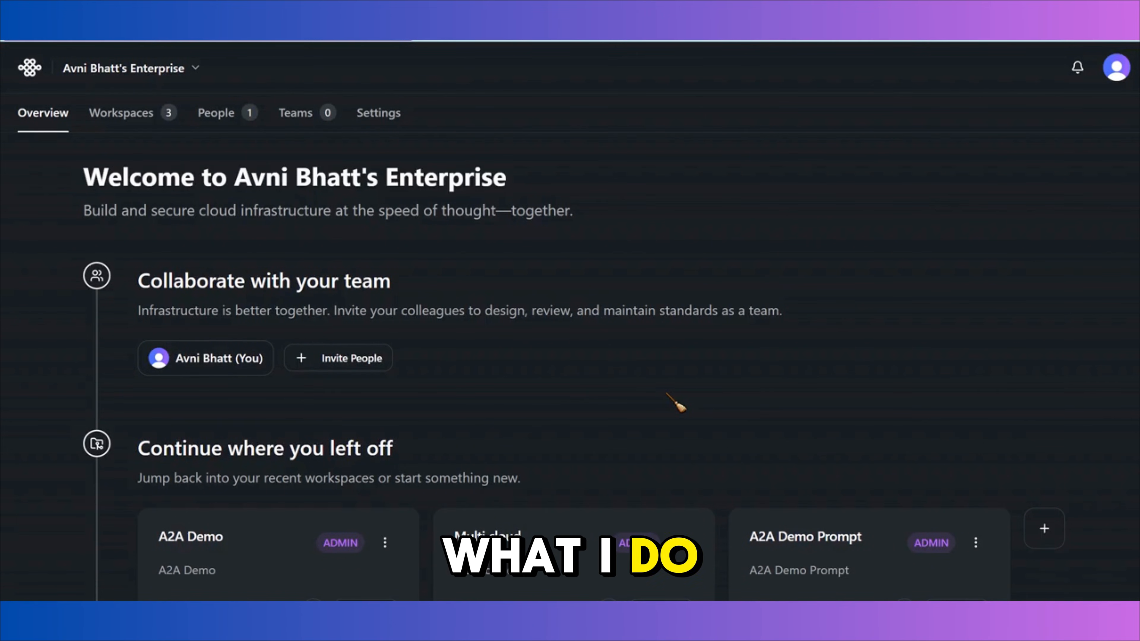
pyautogui.moveTo(131, 80)
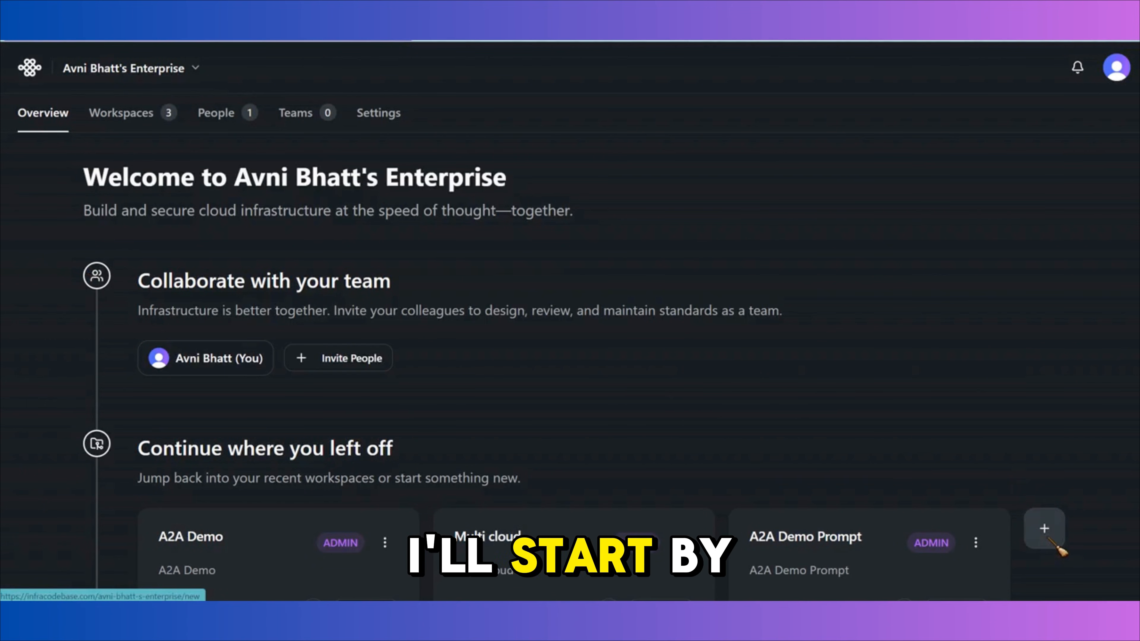
# Start a new workspace from the + button beside the recent workspace cards.
pyautogui.click(1044, 528)
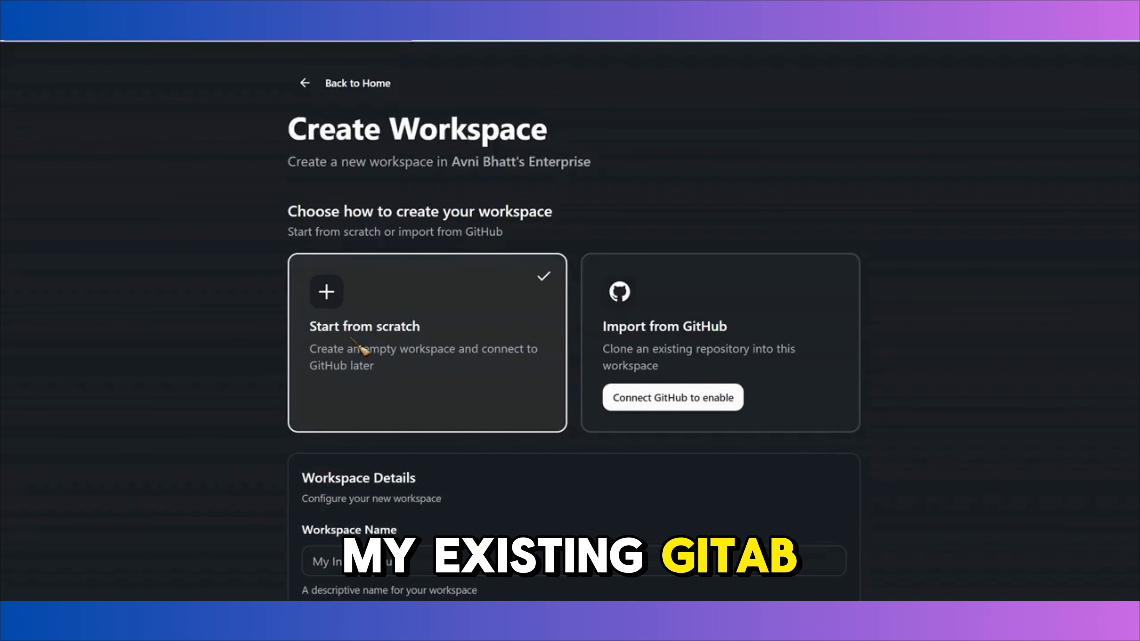
# Name the from-scratch workspace 'Demo' with description 'Demo'.
pyautogui.scroll(-3)
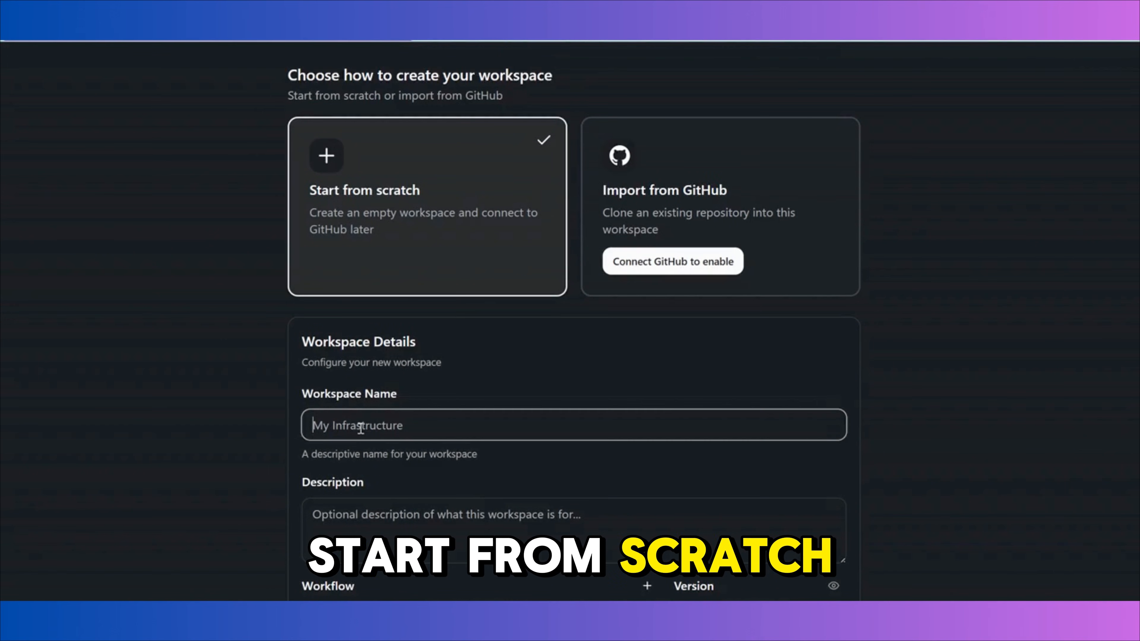
pyautogui.write('Demo')
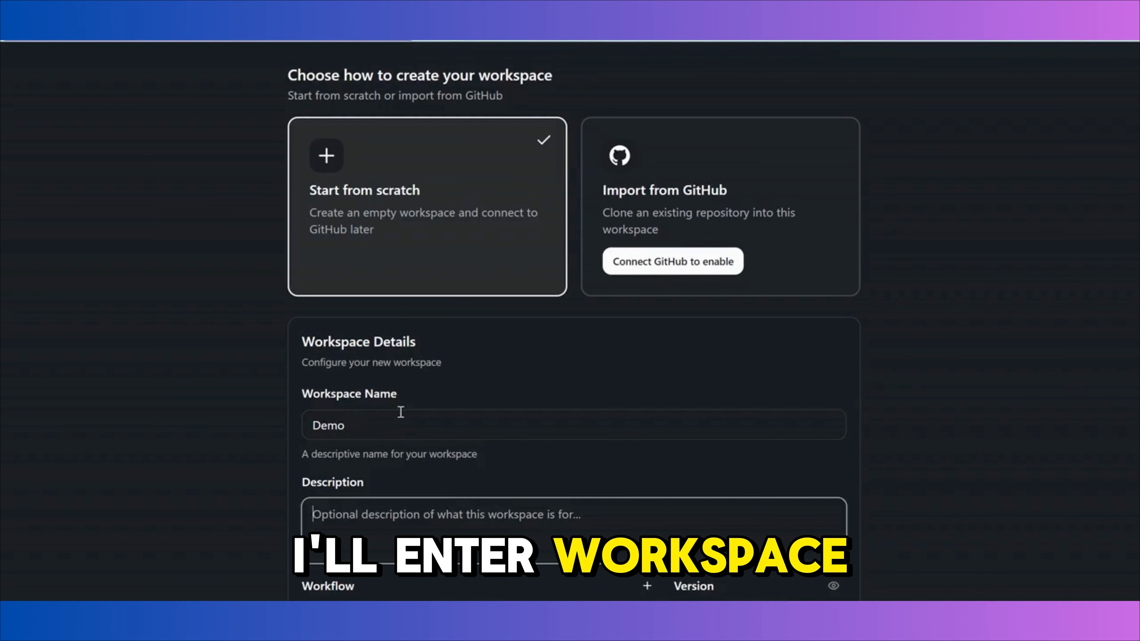
pyautogui.write('Demo')
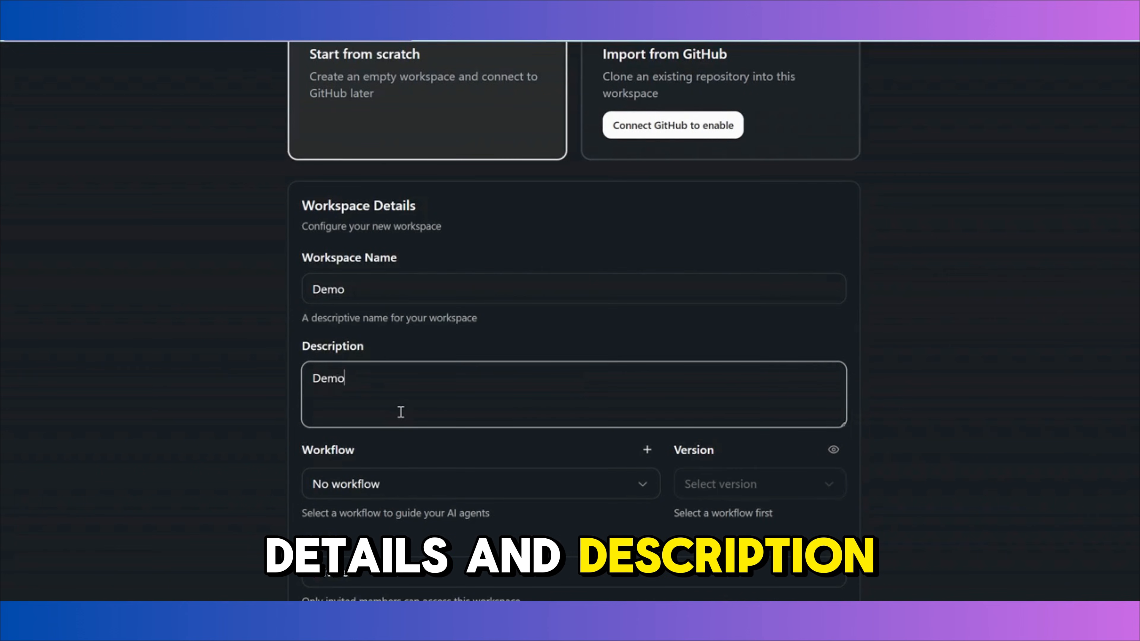
pyautogui.scroll(-3)
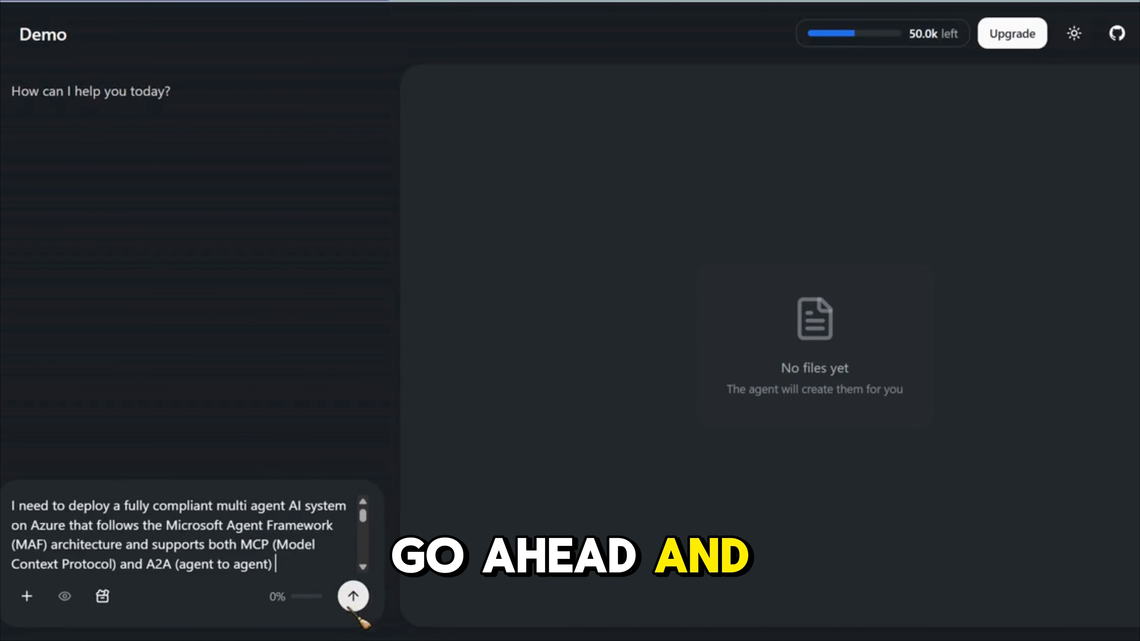
# Send the agent the request to build the compliant Azure multi-agent AI system.
pyautogui.click(354, 597)
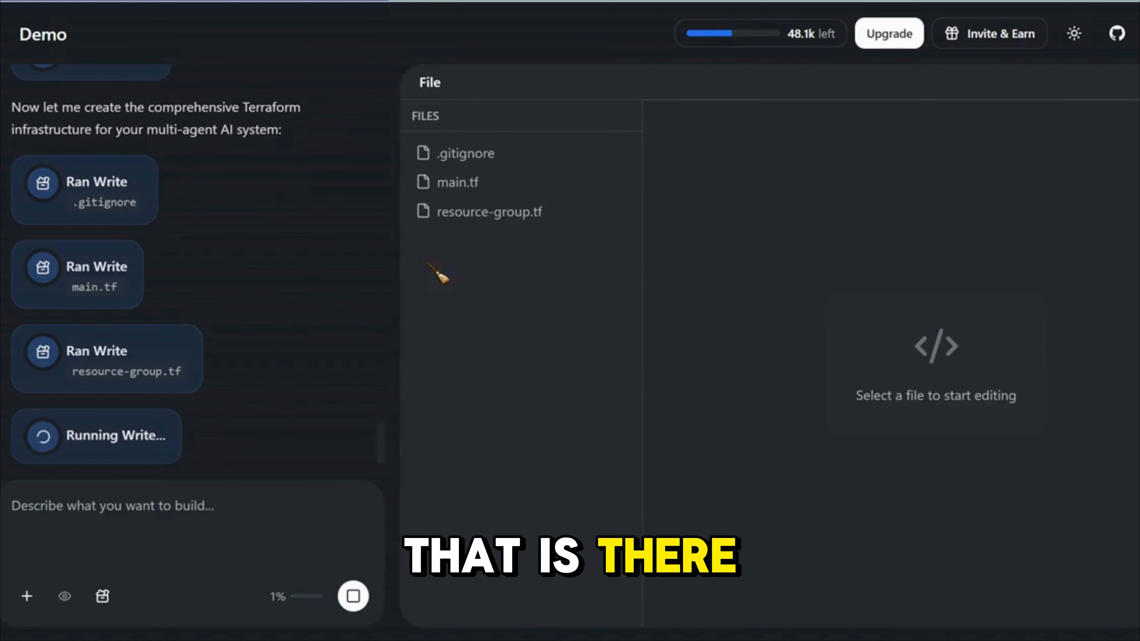
pyautogui.moveTo(487, 212)
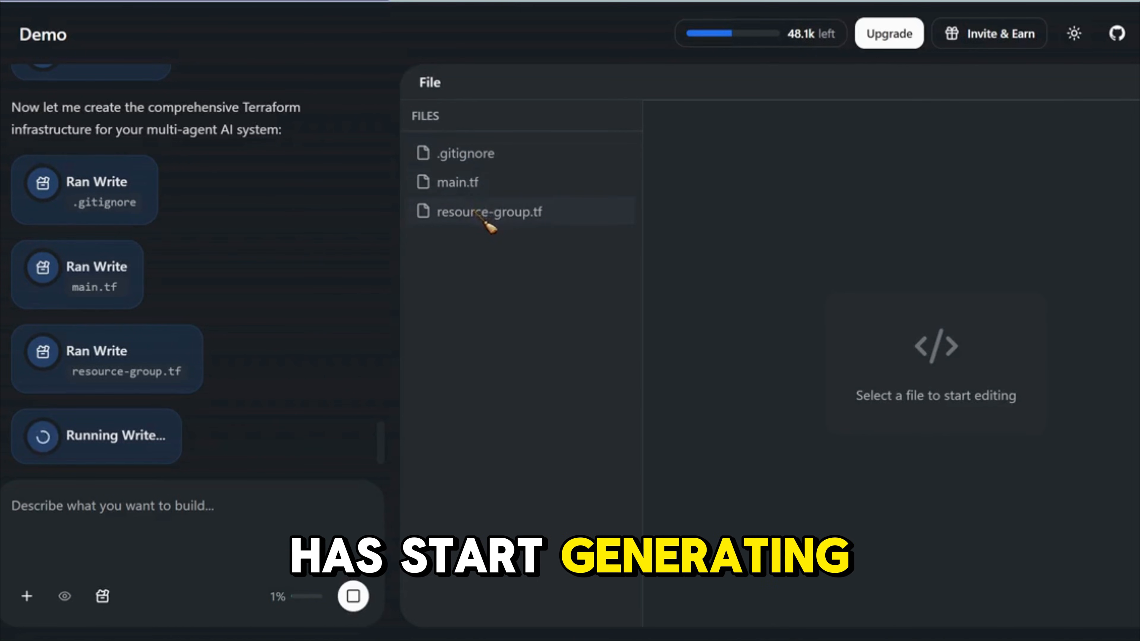
pyautogui.moveTo(480, 182)
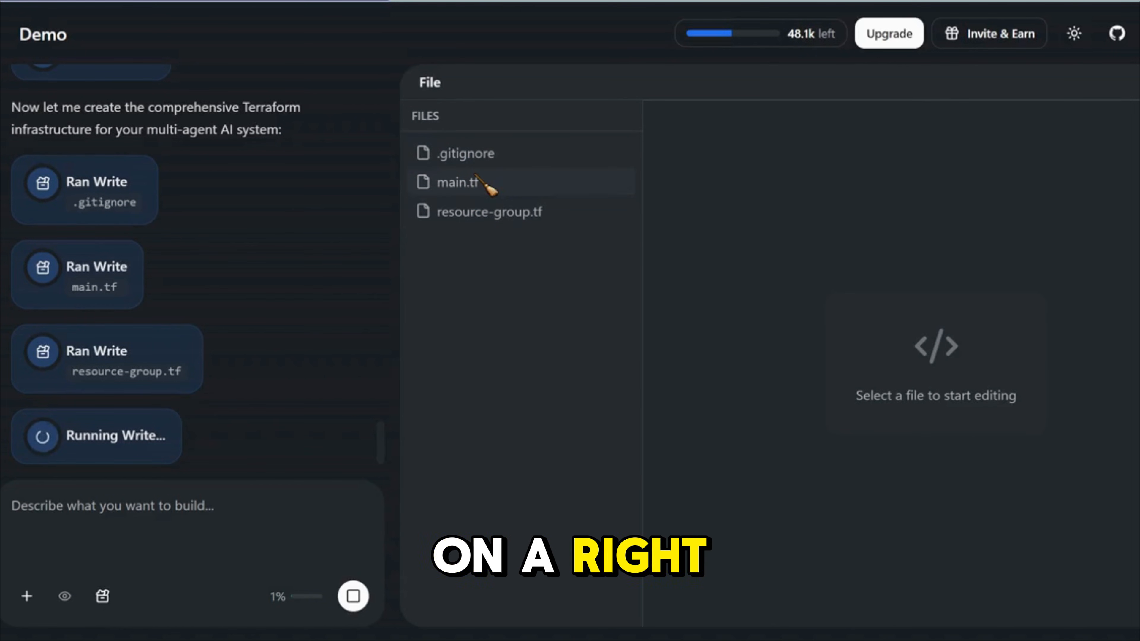
# View the generated main.tf from the Files list while the agent keeps writing.
pyautogui.click(467, 152)
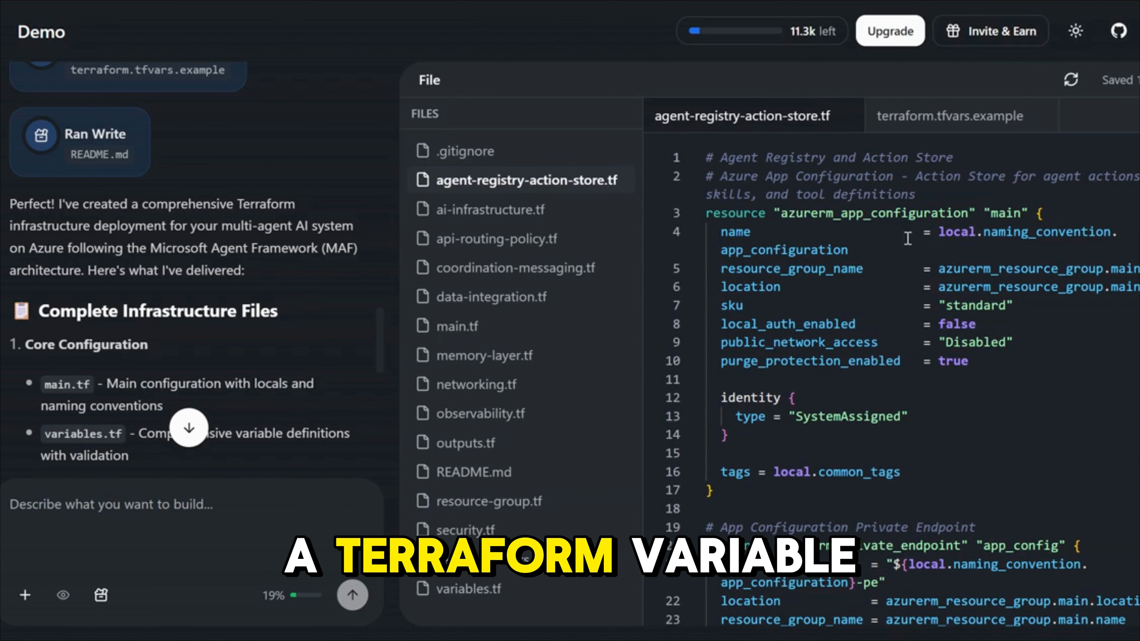
# Look over terraform.tfvars.example, then show the generated README.md in the editor.
pyautogui.click(951, 114)
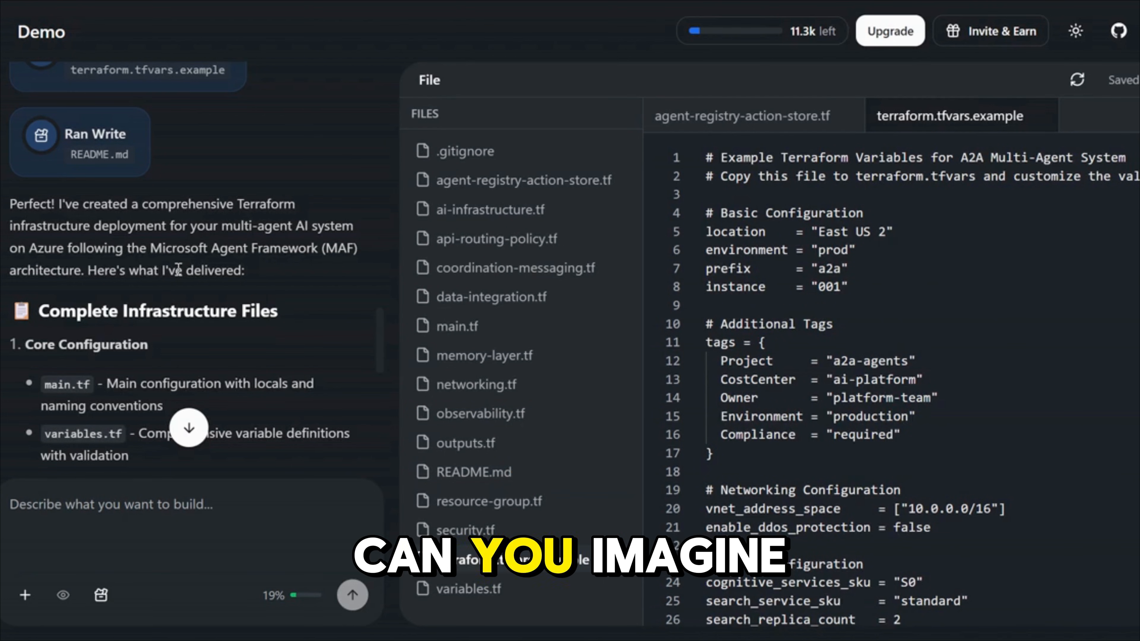
pyautogui.scroll(-3)
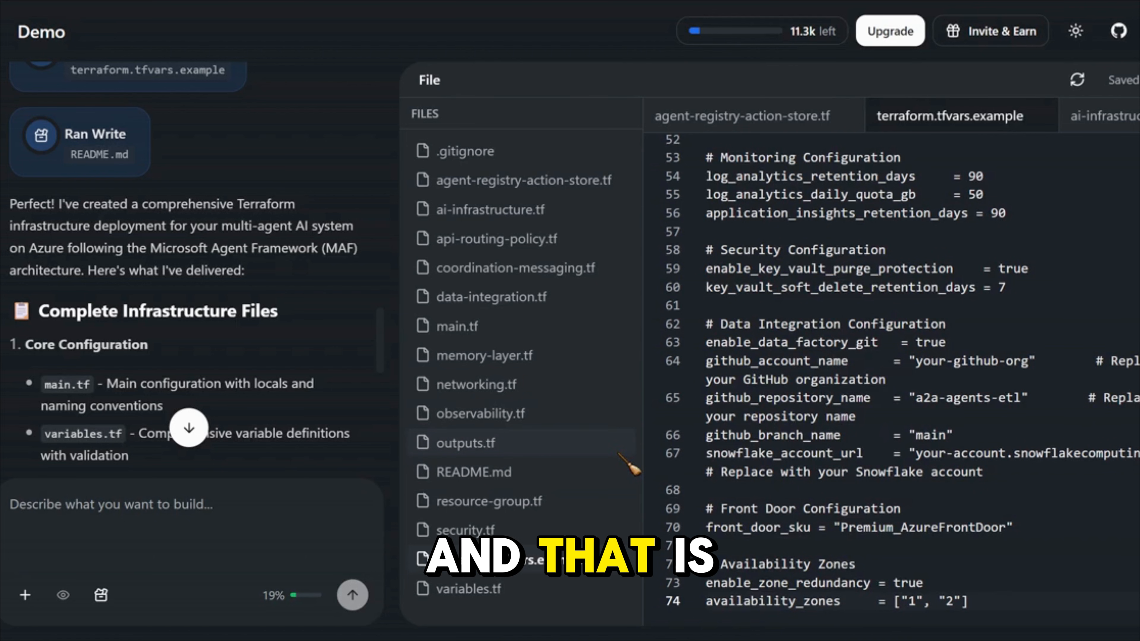
pyautogui.click(477, 471)
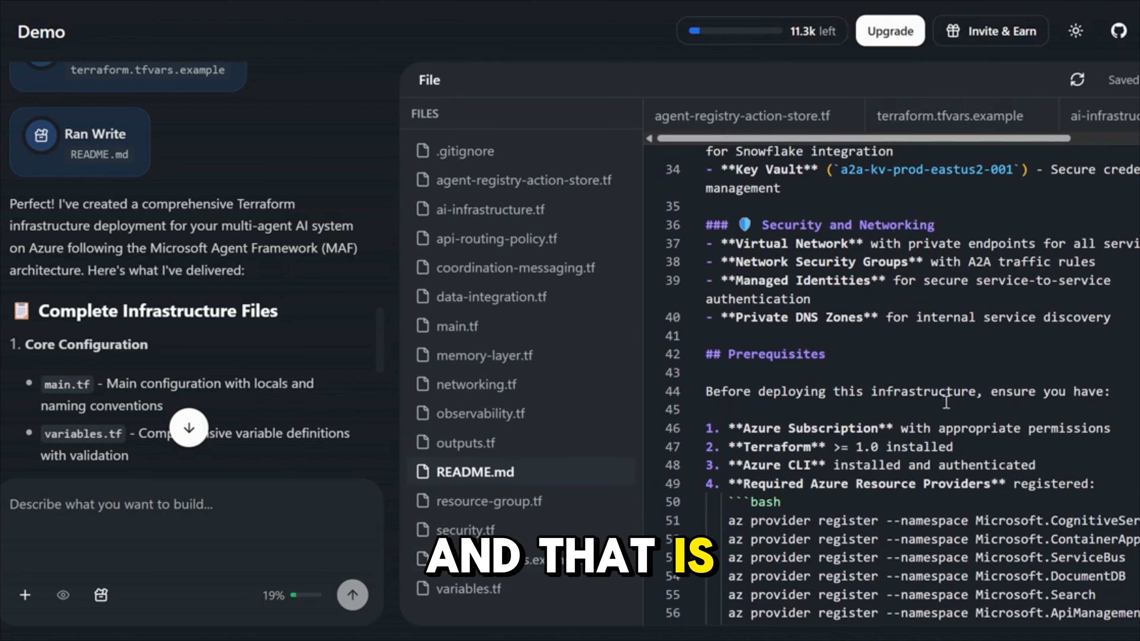
pyautogui.scroll(3)
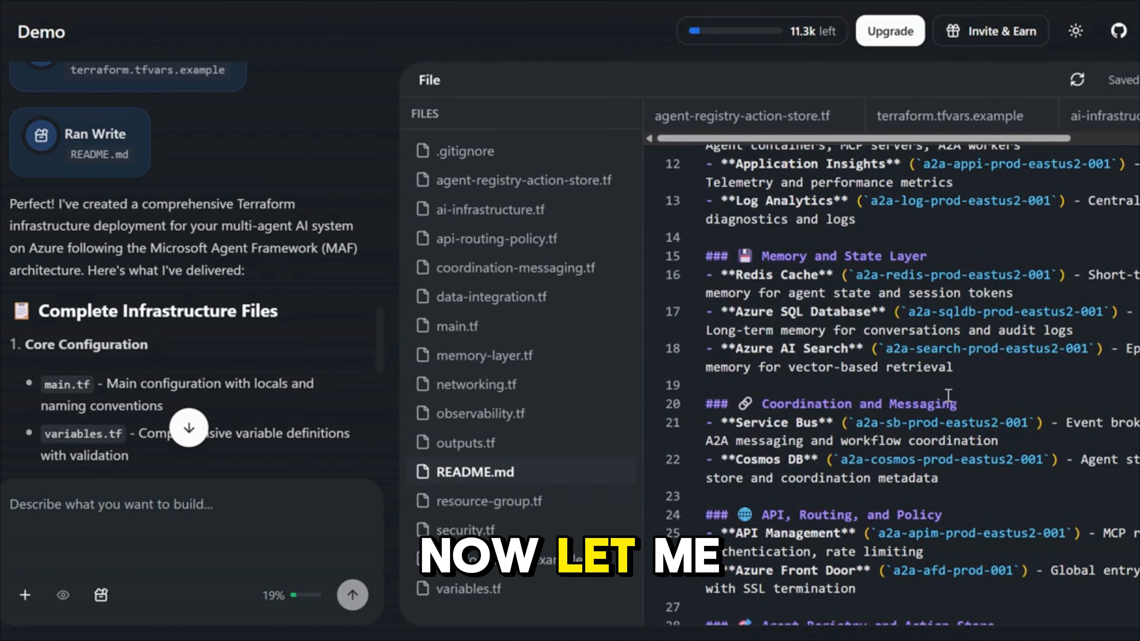
pyautogui.scroll(3)
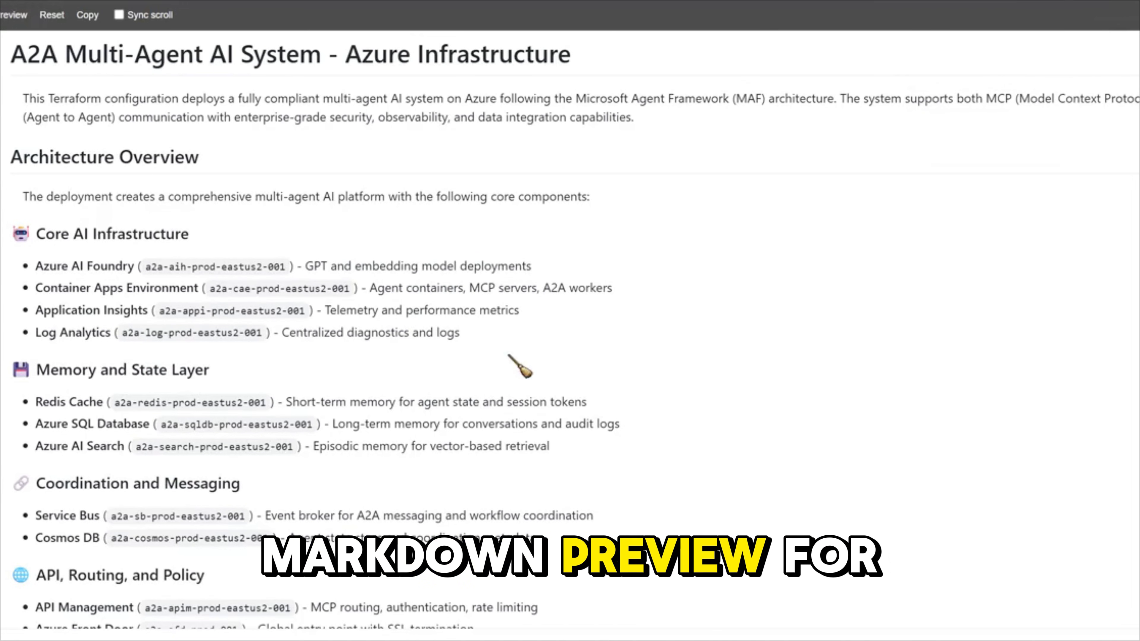
pyautogui.moveTo(573, 409)
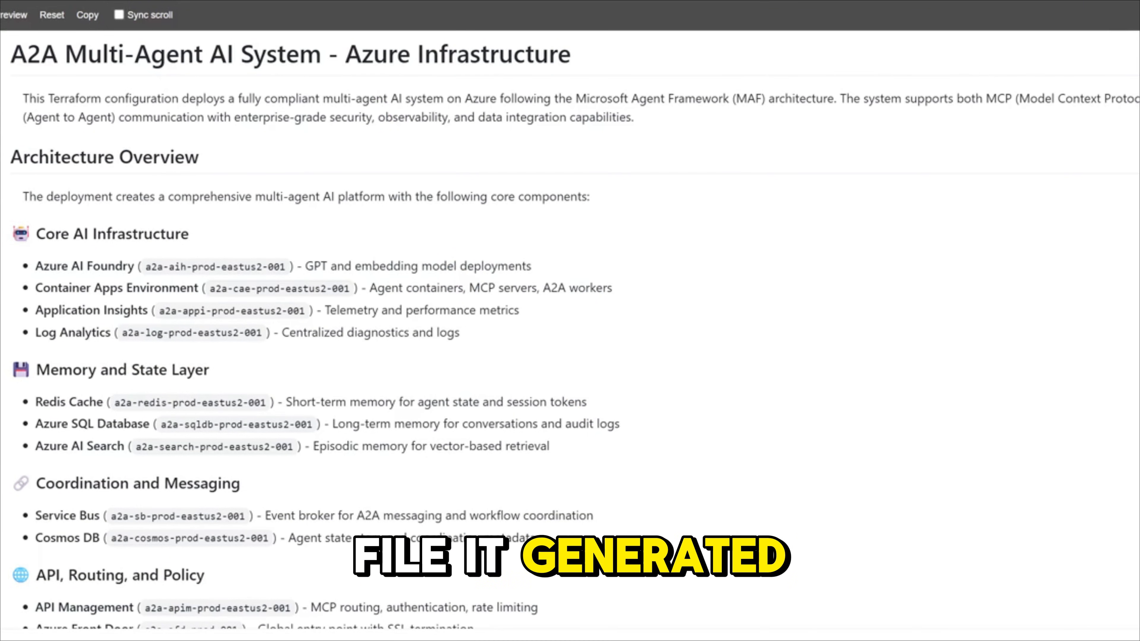
# Mark the Architecture Overview and Prerequisites headings in the README preview.
pyautogui.doubleClick(104, 156)
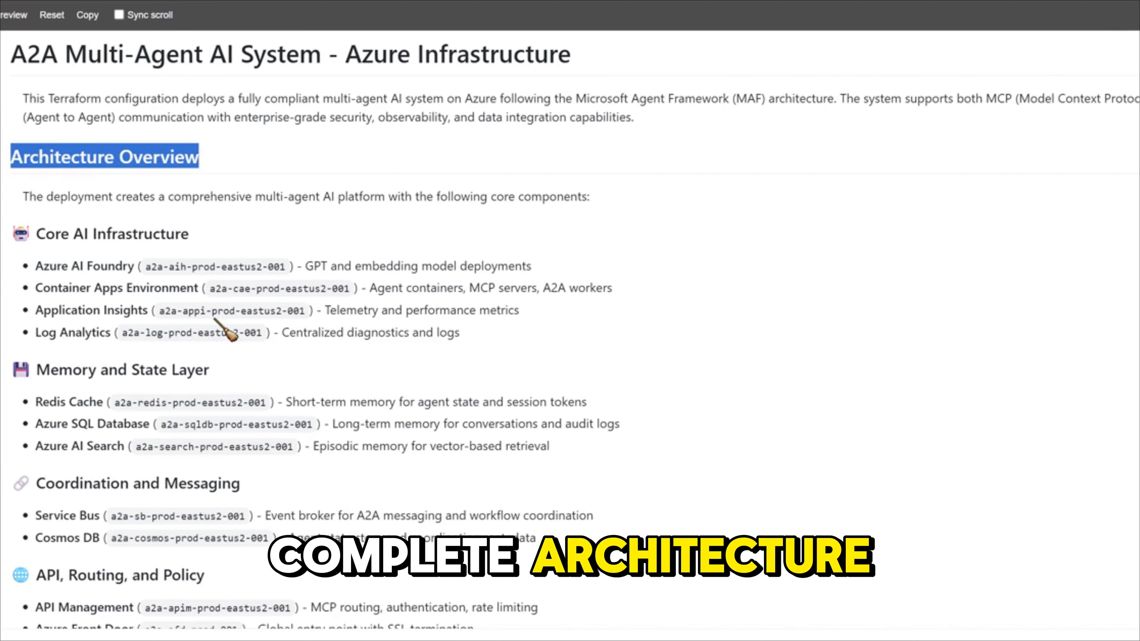
pyautogui.scroll(-3)
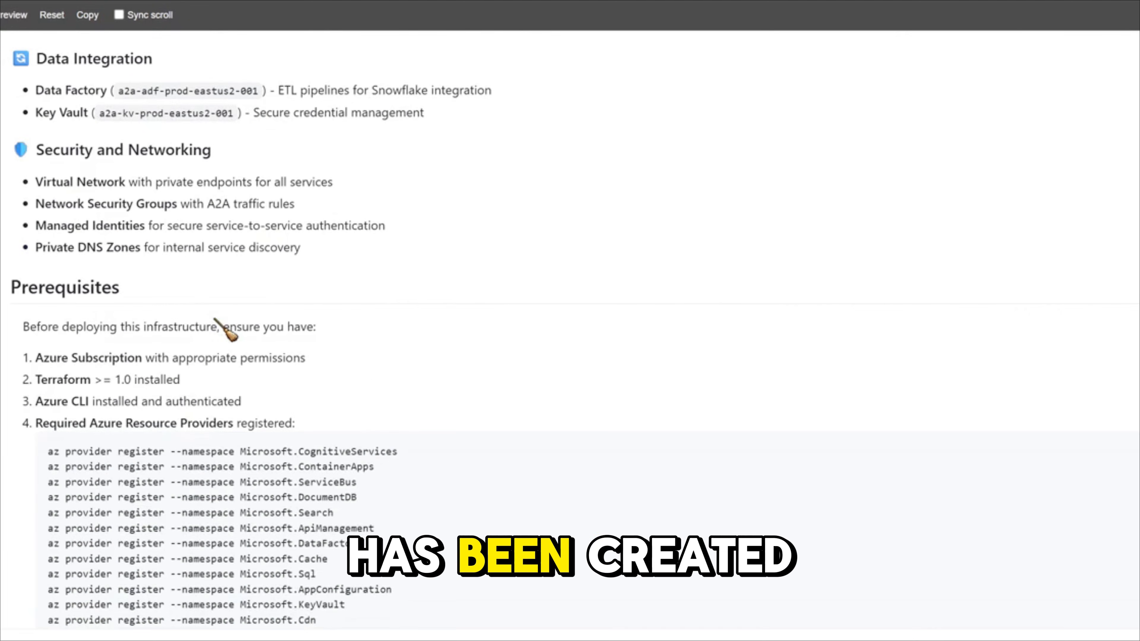
pyautogui.moveTo(29, 299)
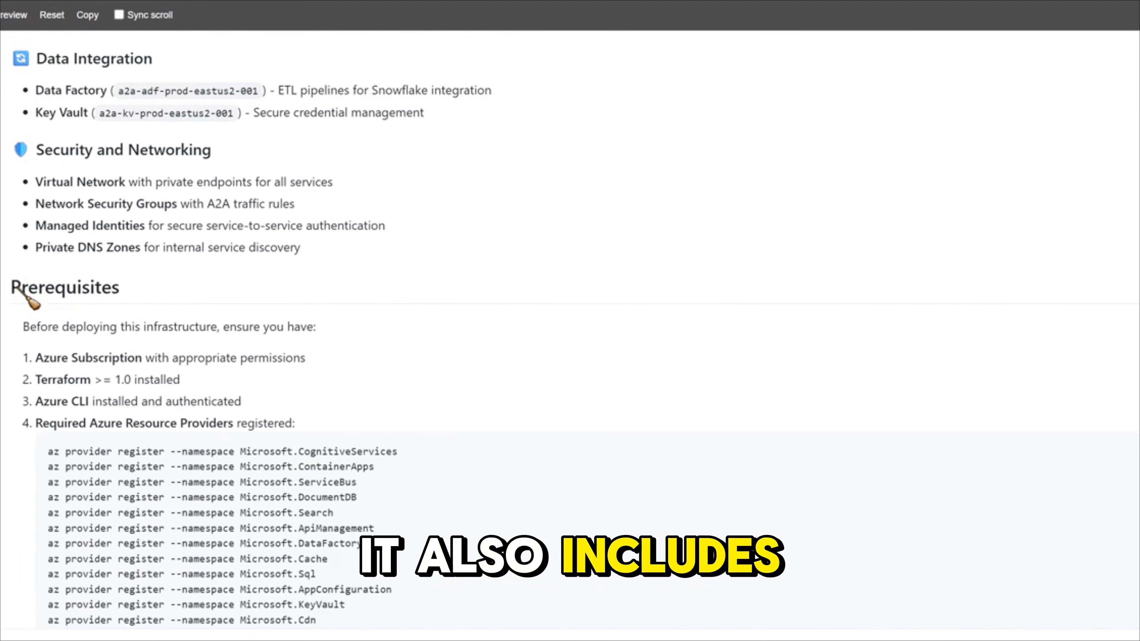
pyautogui.doubleClick(65, 288)
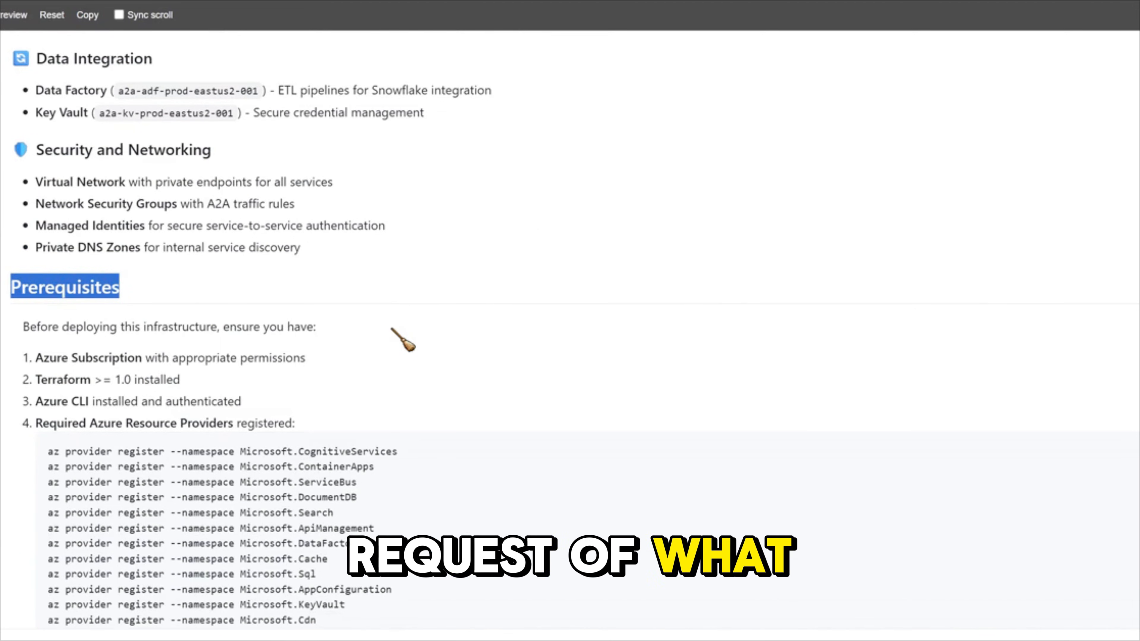
pyautogui.scroll(-3)
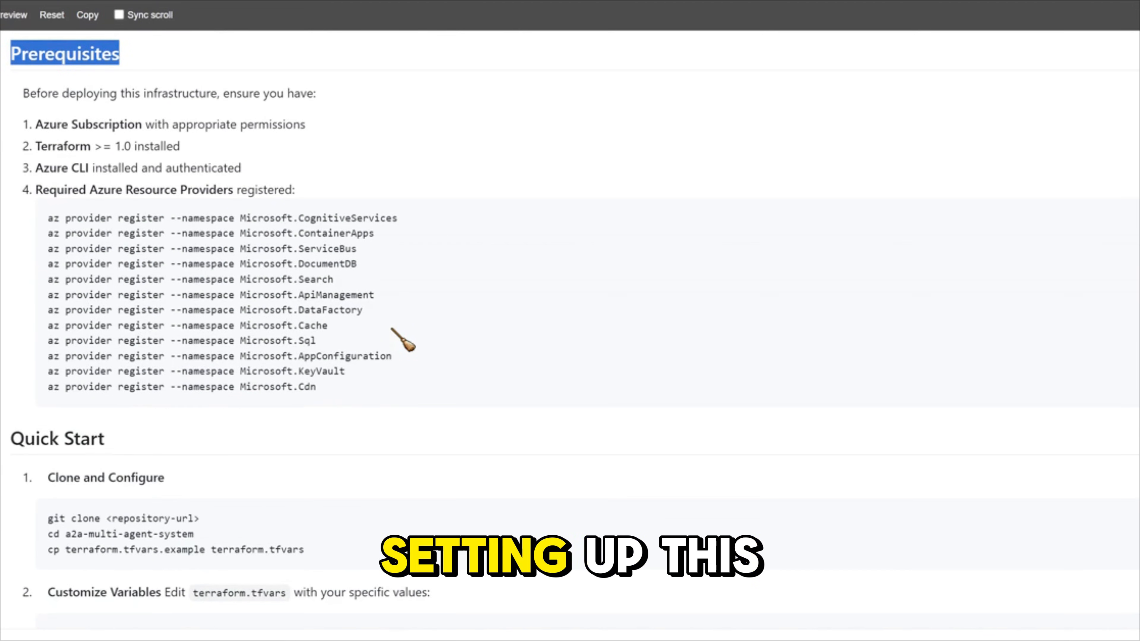
pyautogui.scroll(-3)
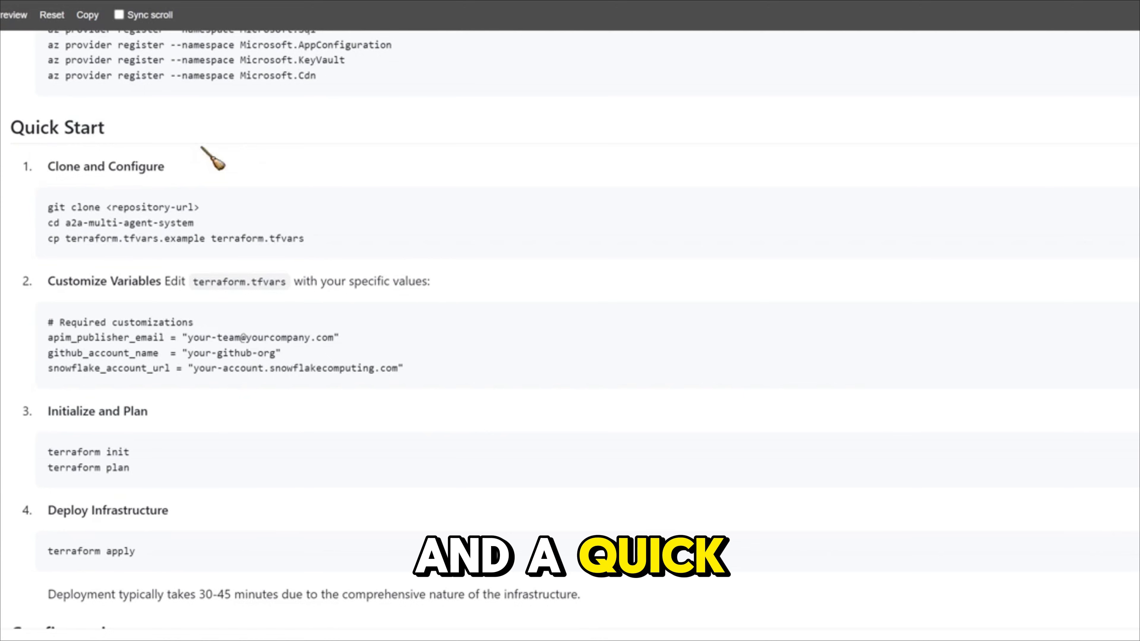
pyautogui.scroll(-3)
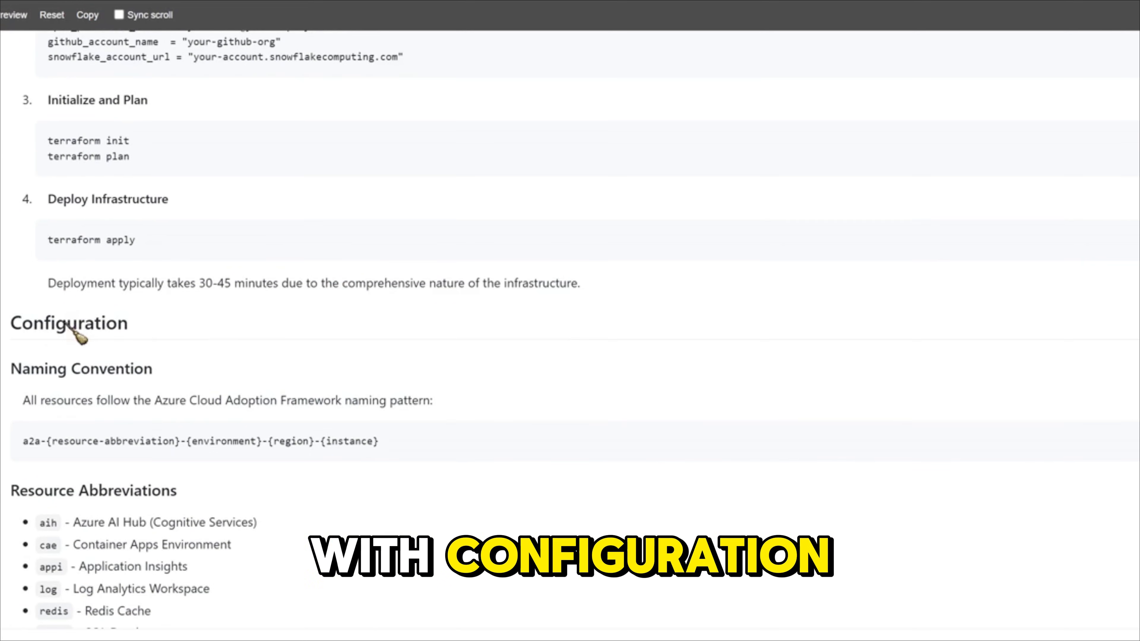
# Scroll through the remaining README sections down to the post-deployment tasks.
pyautogui.scroll(-3)
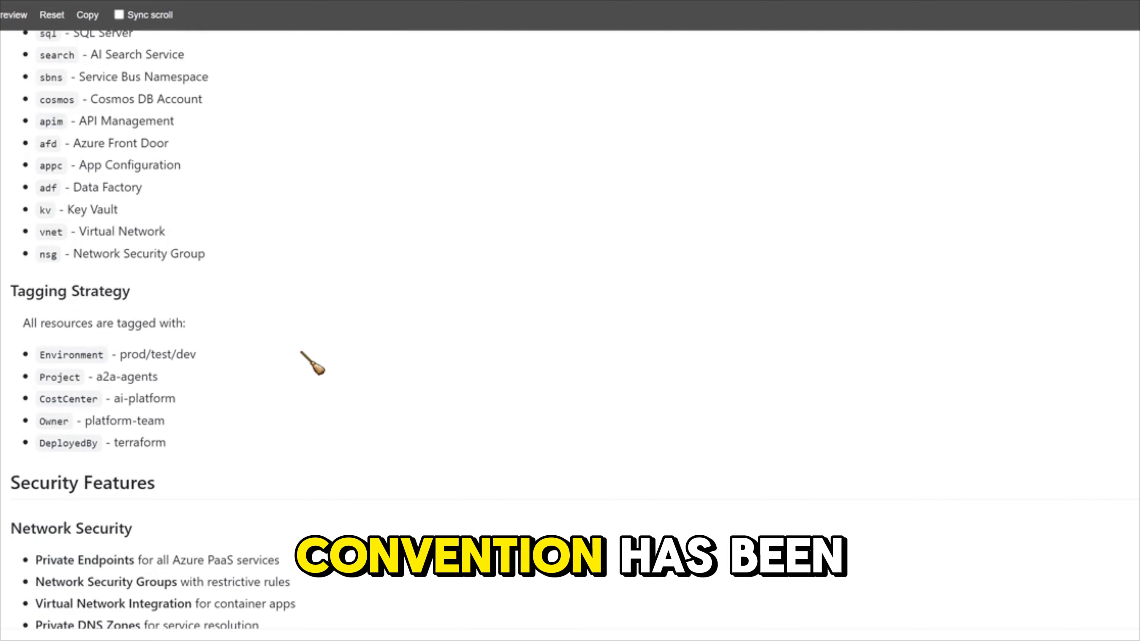
pyautogui.scroll(-3)
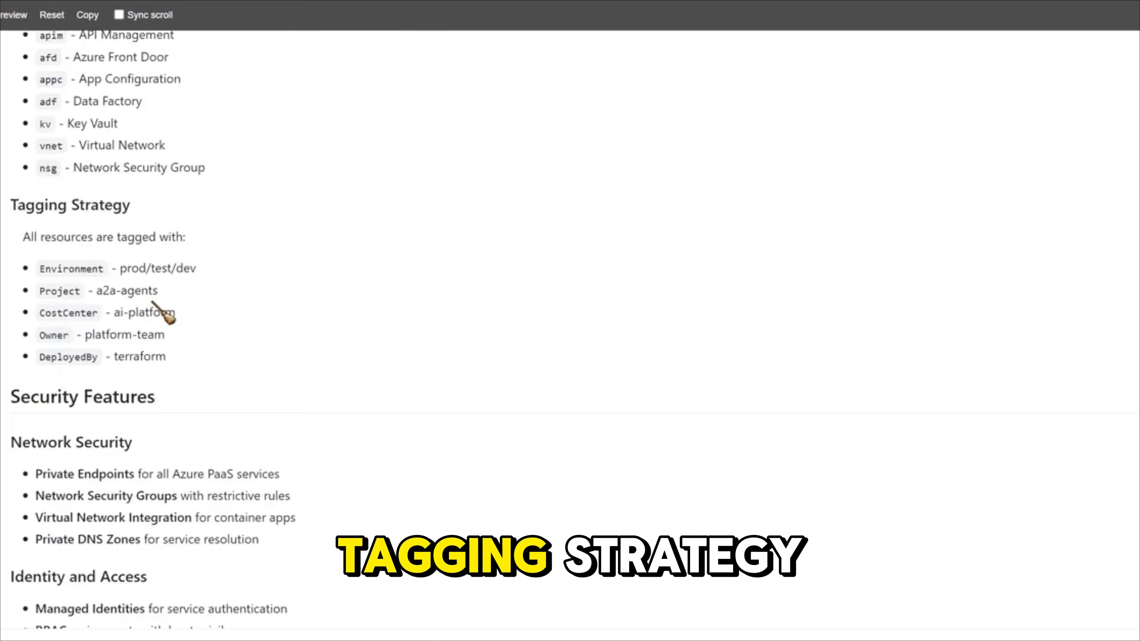
pyautogui.scroll(-3)
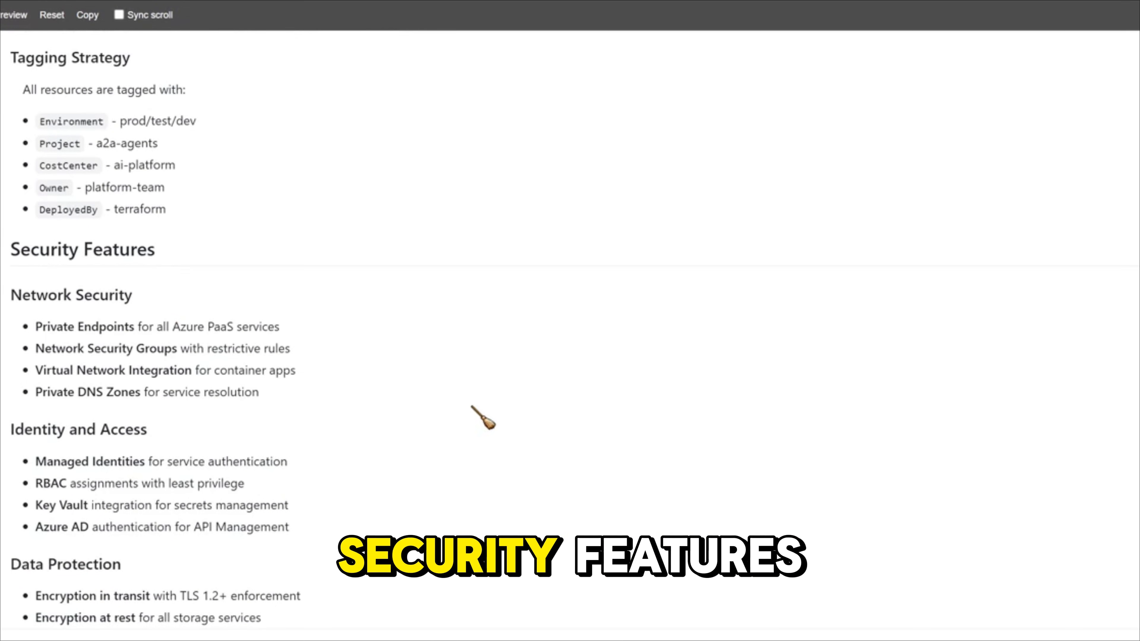
pyautogui.scroll(-3)
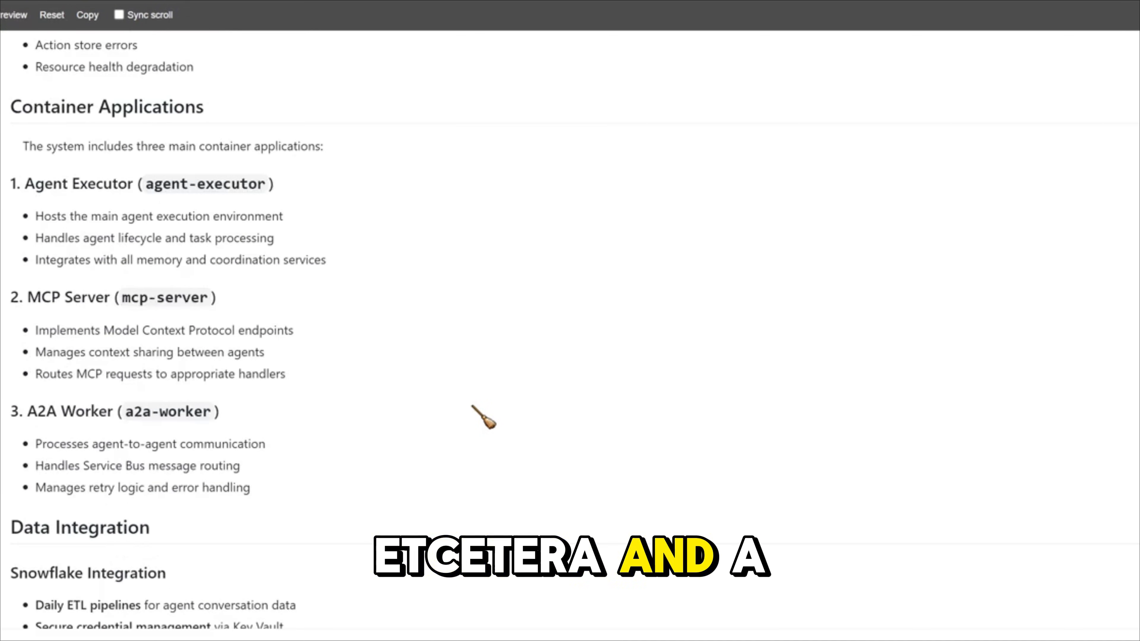
pyautogui.scroll(-3)
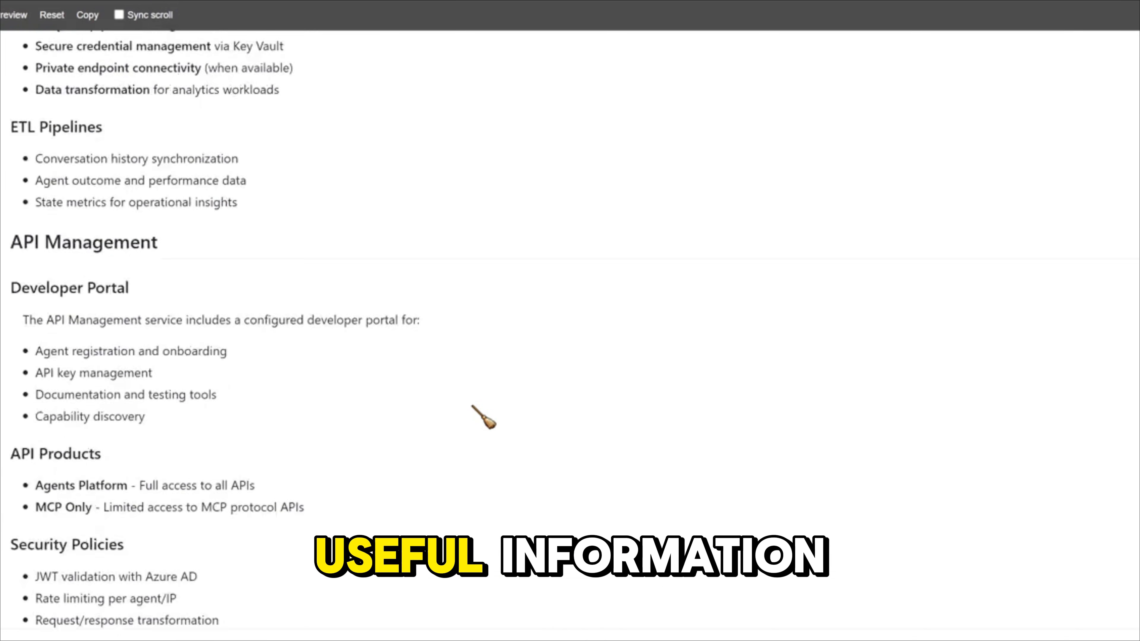
pyautogui.scroll(-3)
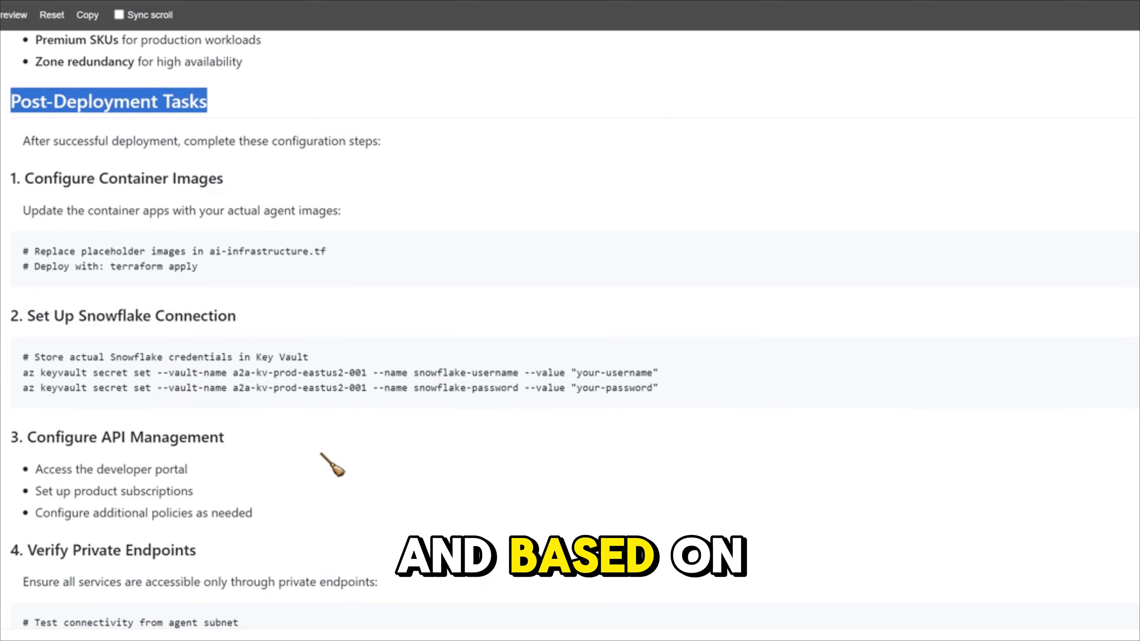
pyautogui.scroll(-3)
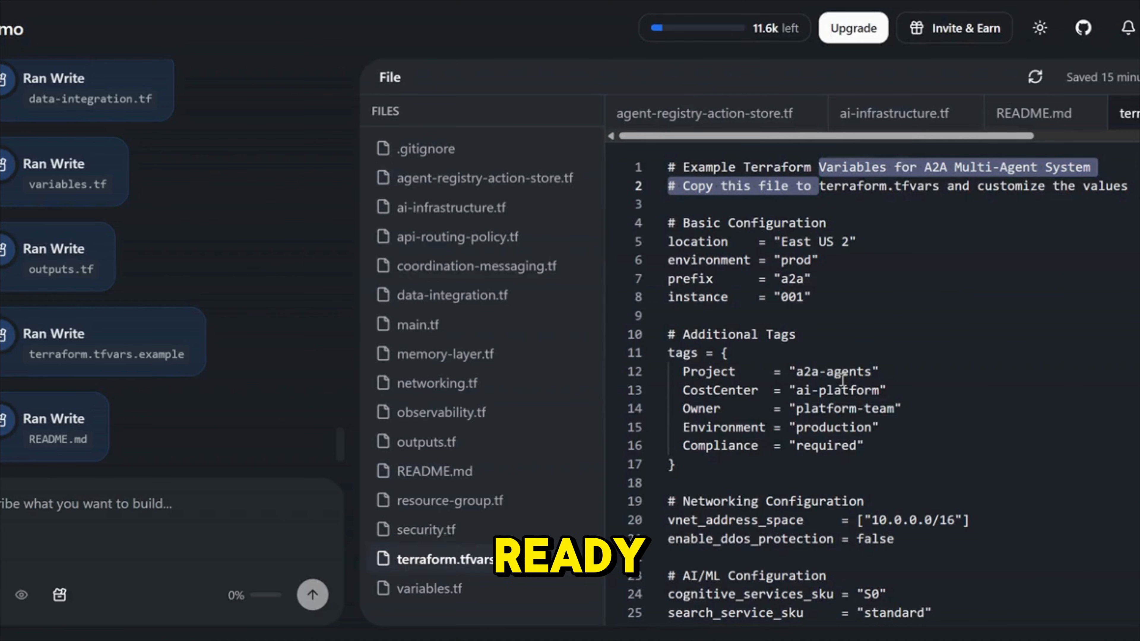
# Scroll further down terraform.tfvars.example to the AI search, database and Redis settings.
pyautogui.scroll(-3)
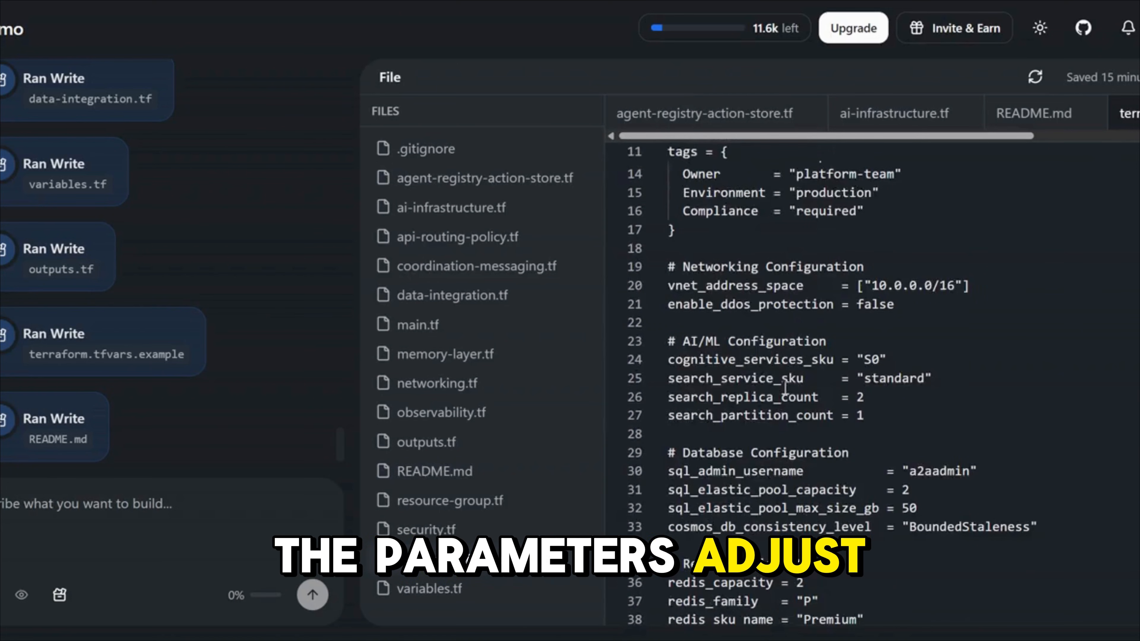